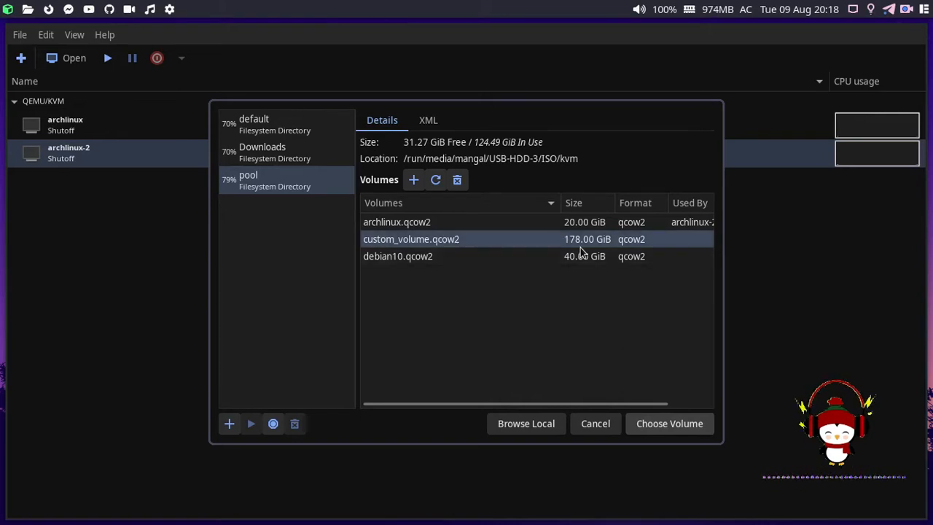
mouse_move(572, 289)
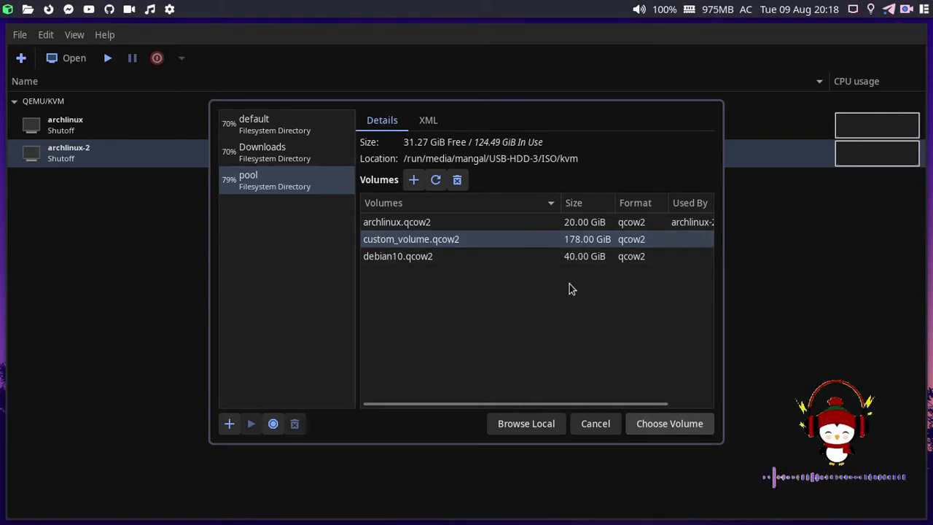
mouse_move(552, 276)
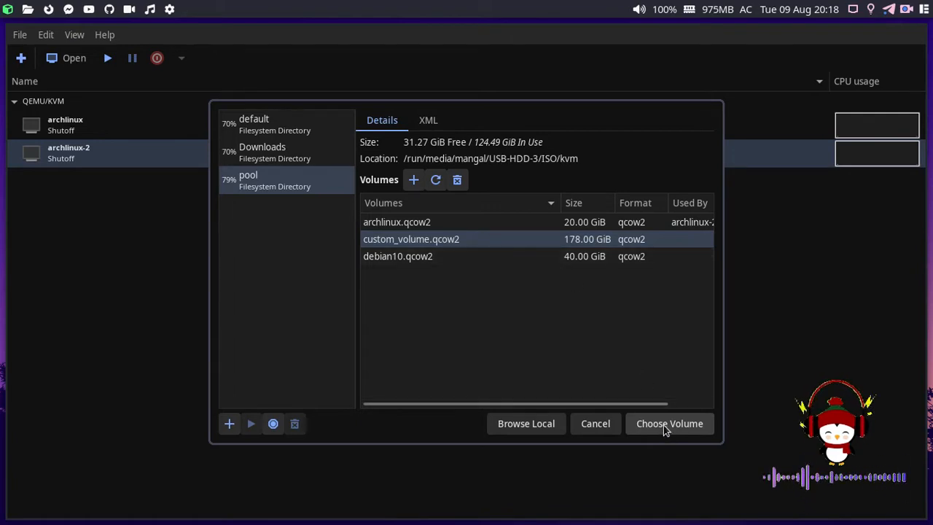
Choose custom_volume.qcow2 from the storage pool as the new VM's disk
left_click(669, 423)
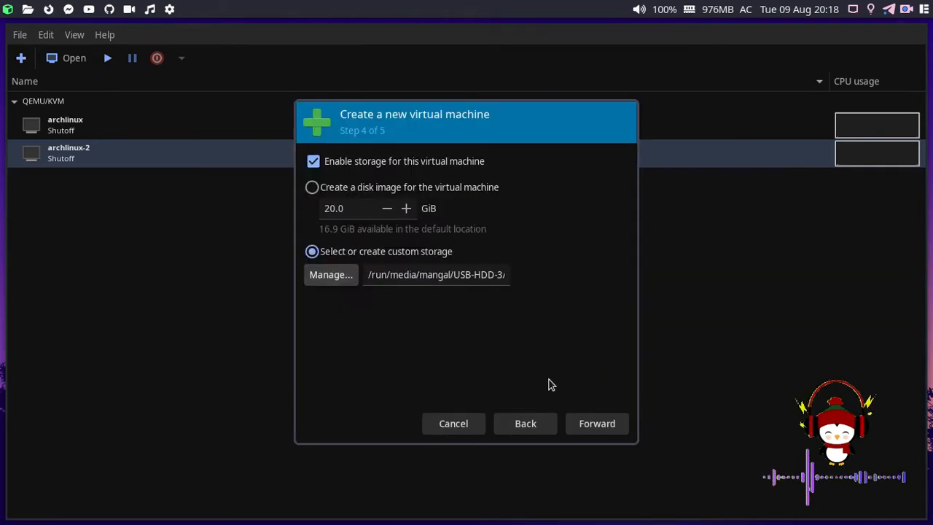
mouse_move(486, 302)
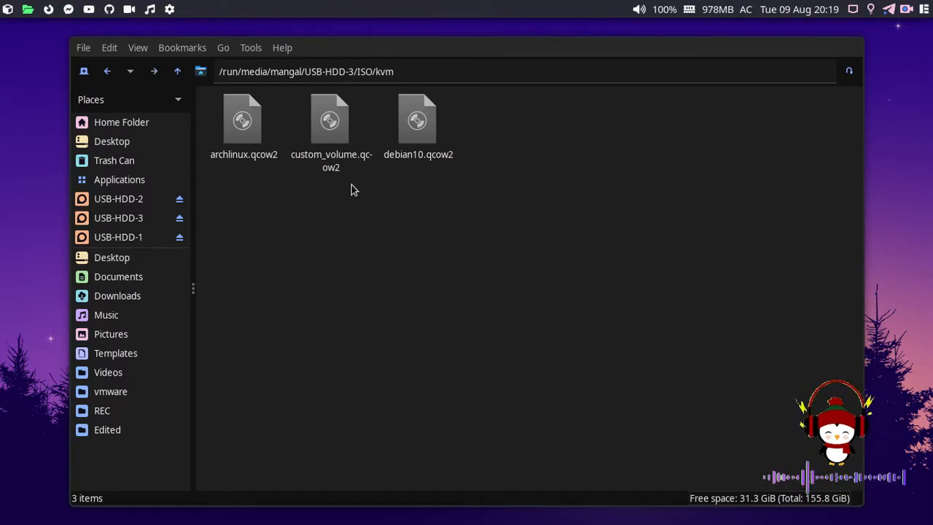
left_click(331, 121)
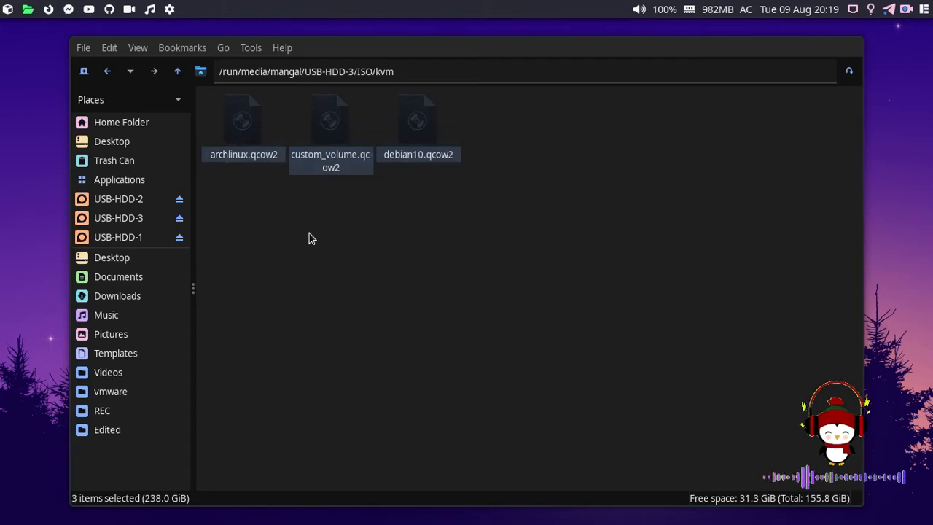
left_click(326, 229)
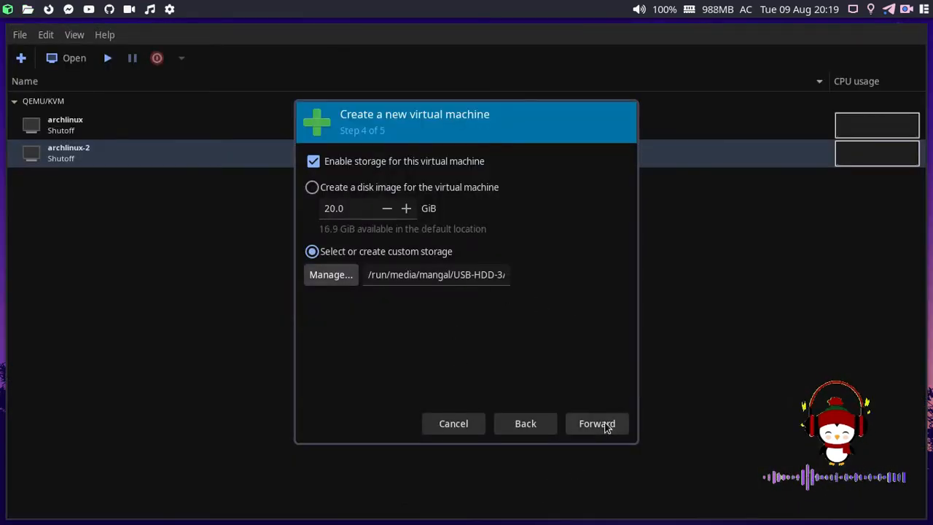
Advance to the final step, accepting the emulator permission fix and dismissing its error
left_click(597, 423)
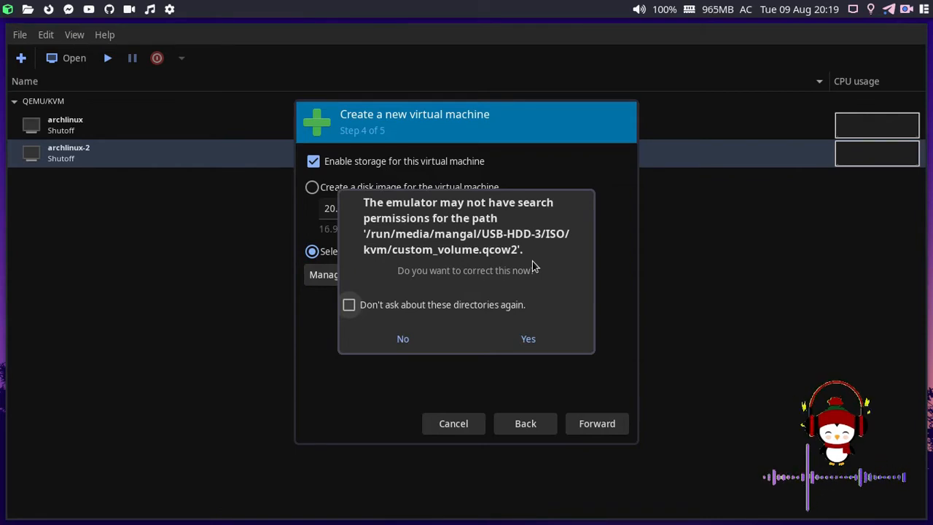
left_click(528, 338)
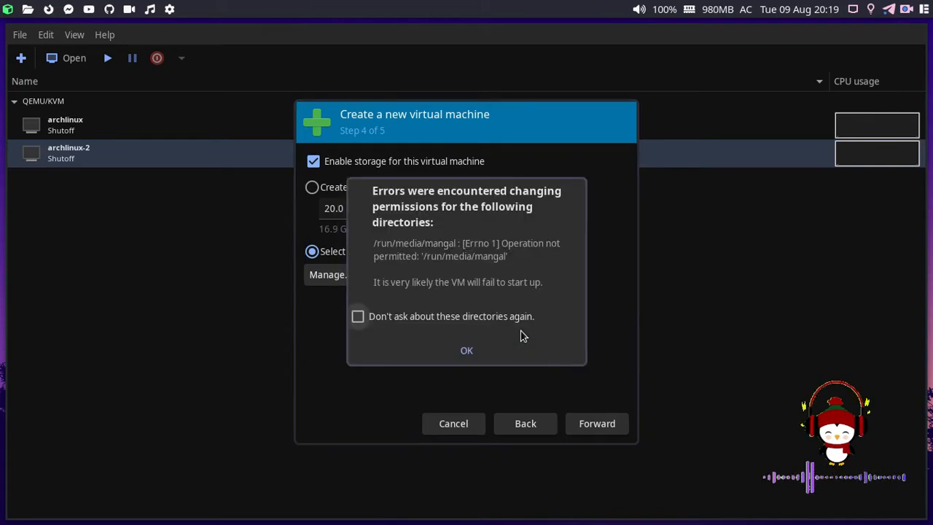
mouse_move(456, 294)
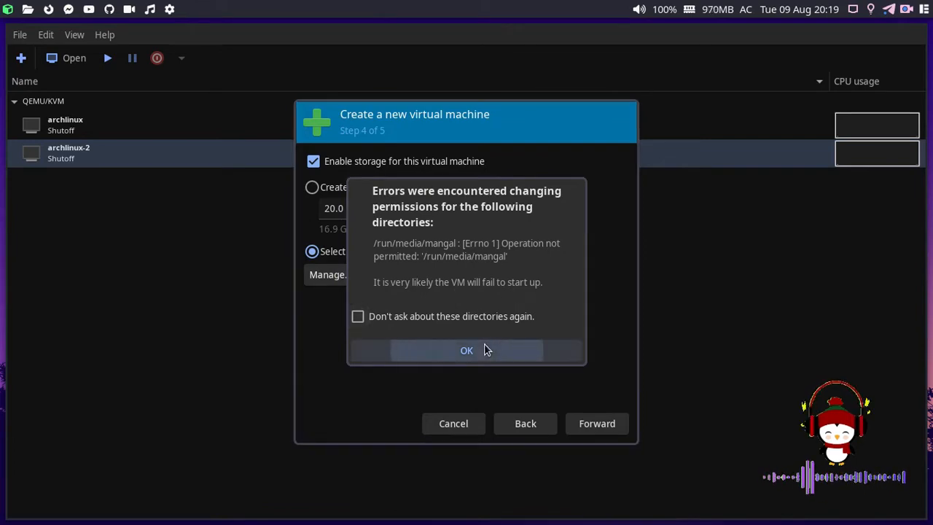
left_click(466, 350)
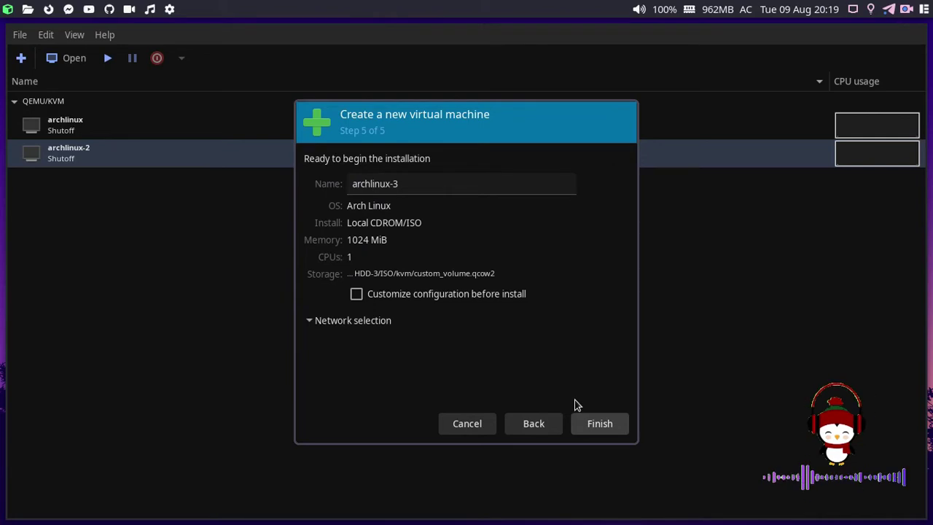
Finish creating archlinux-3 and close the permission-denied 'Unable to complete install' error
left_click(600, 424)
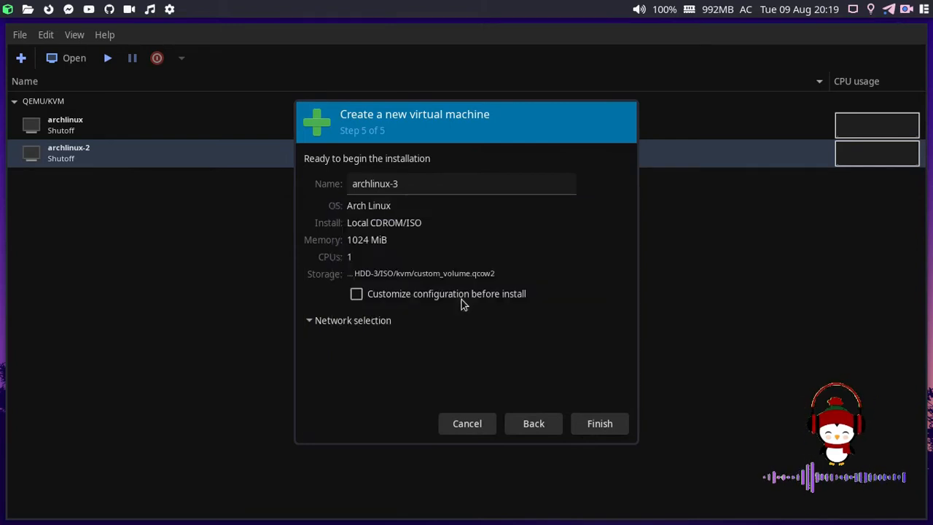
left_click(599, 424)
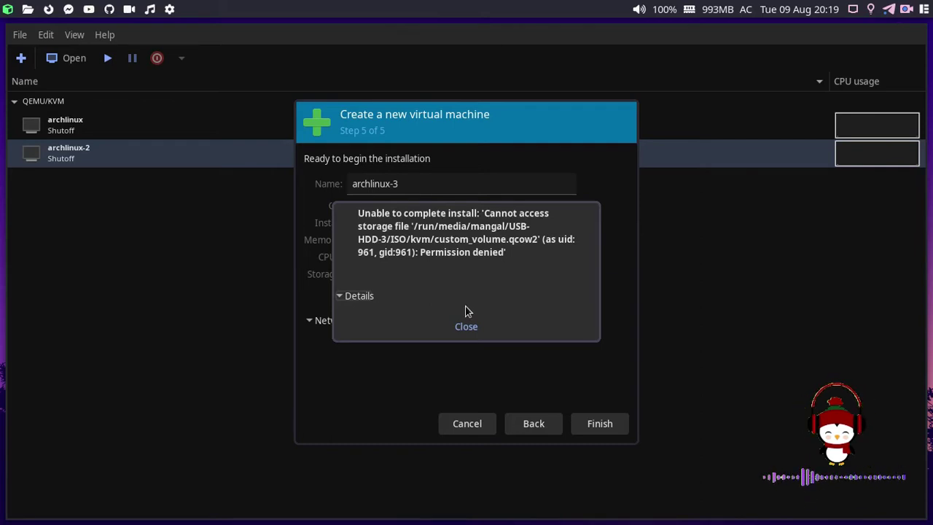
left_click(465, 326)
type("sudo nvim")
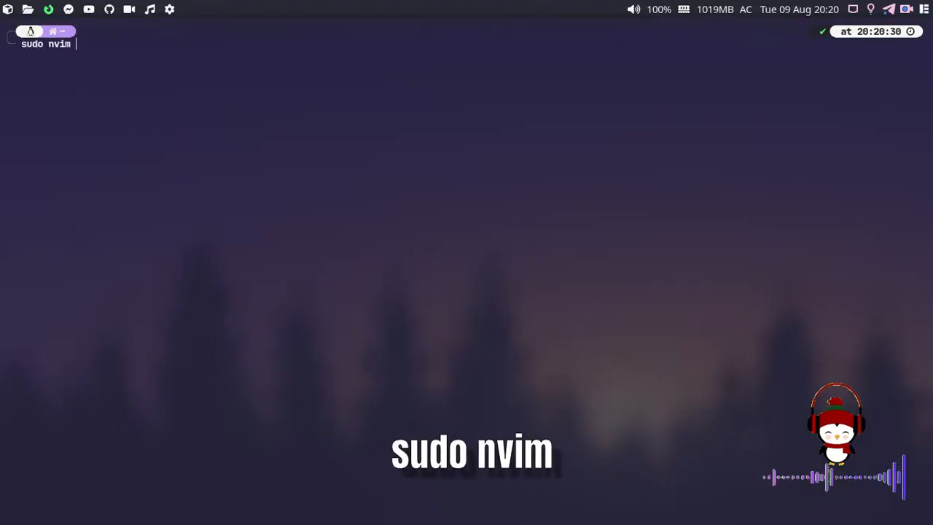
Open /etc/libvirt/qemu.conf in Neovim as root using sudo nvim
type("/etc/libvirt")
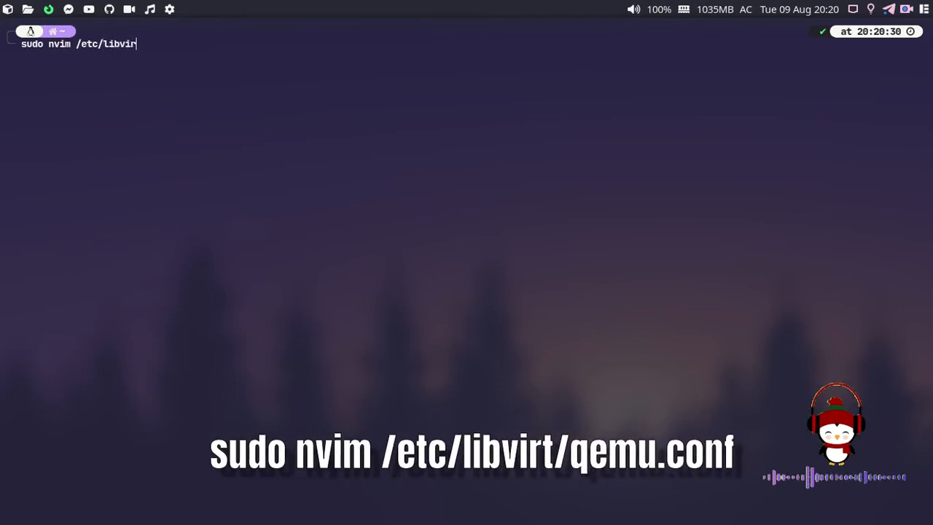
type("t/qemunu")
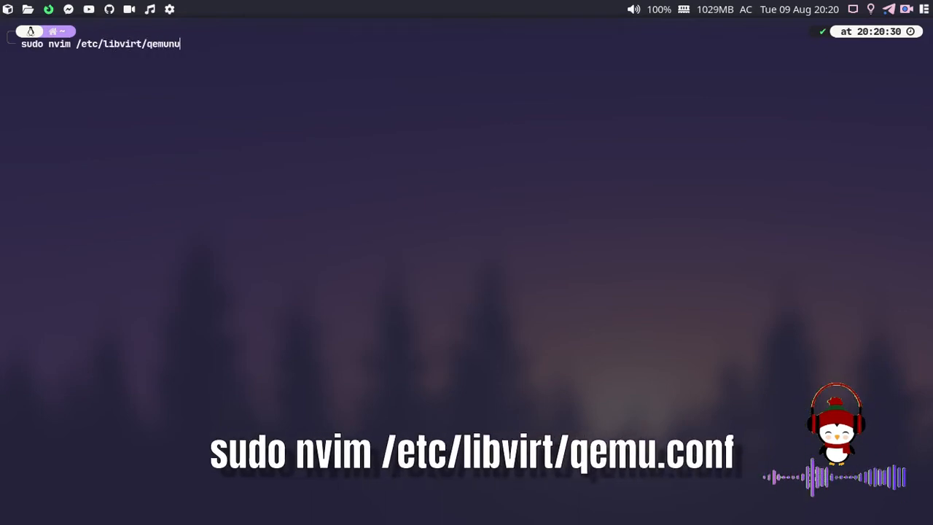
key("Tab")
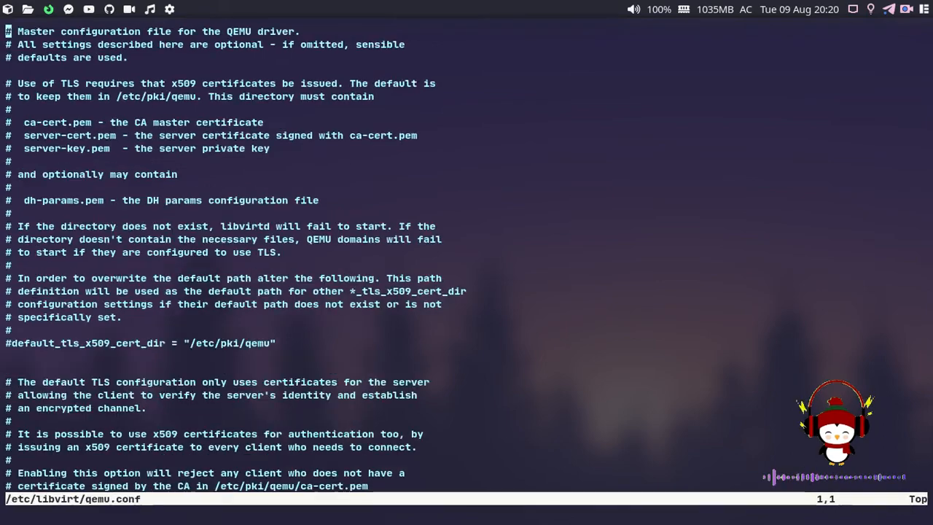
Uncomment and set user = "mangal" and group = "libvirt" in qemu.conf, then save
type("/user")
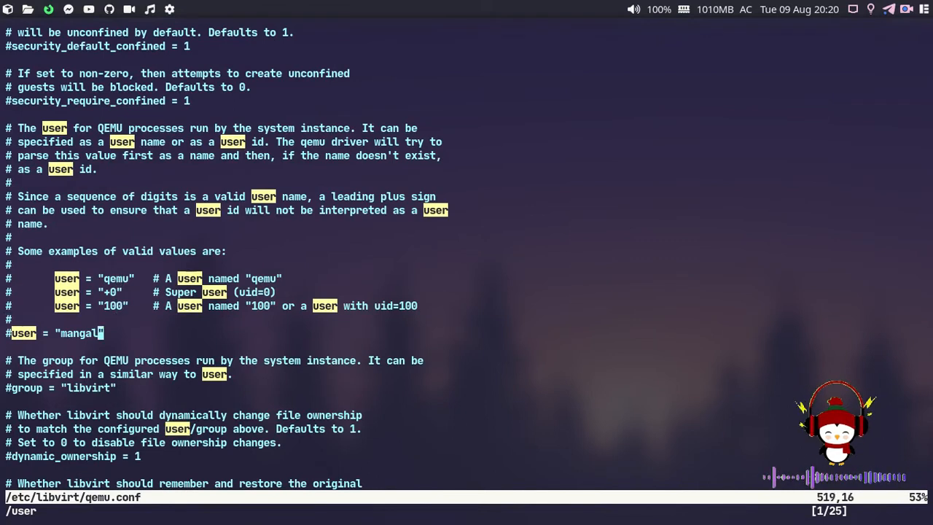
key("i")
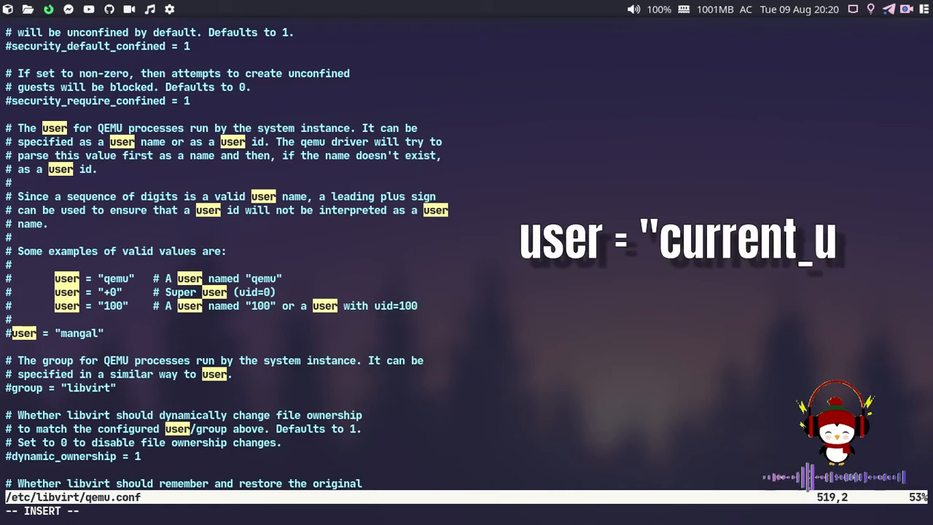
type("ser\"")
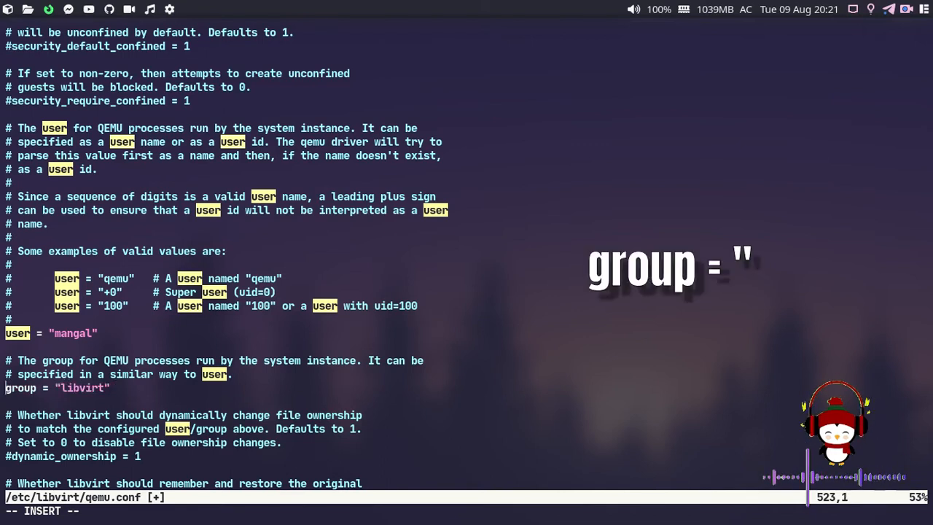
type("libvirt\"")
type("sudo")
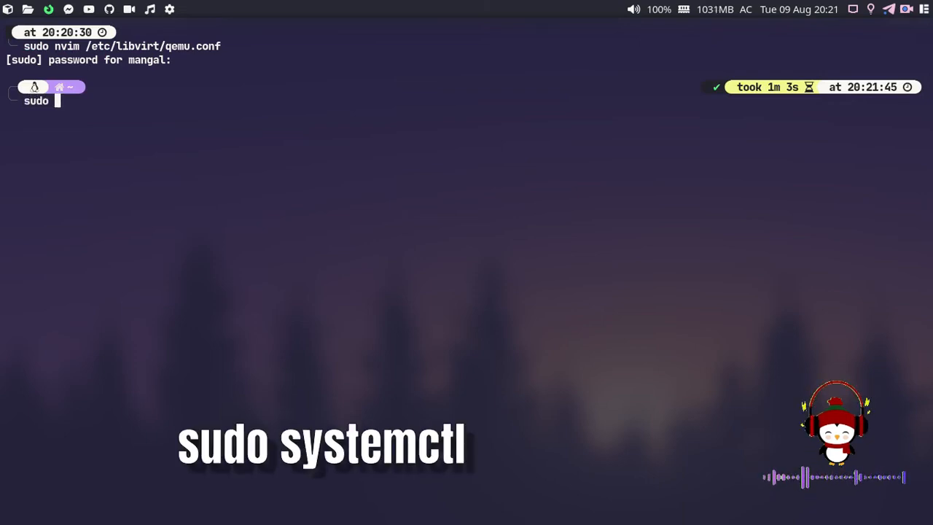
Run sudo systemctl restart libvirtd, then exit the terminal
type("systemctl res")
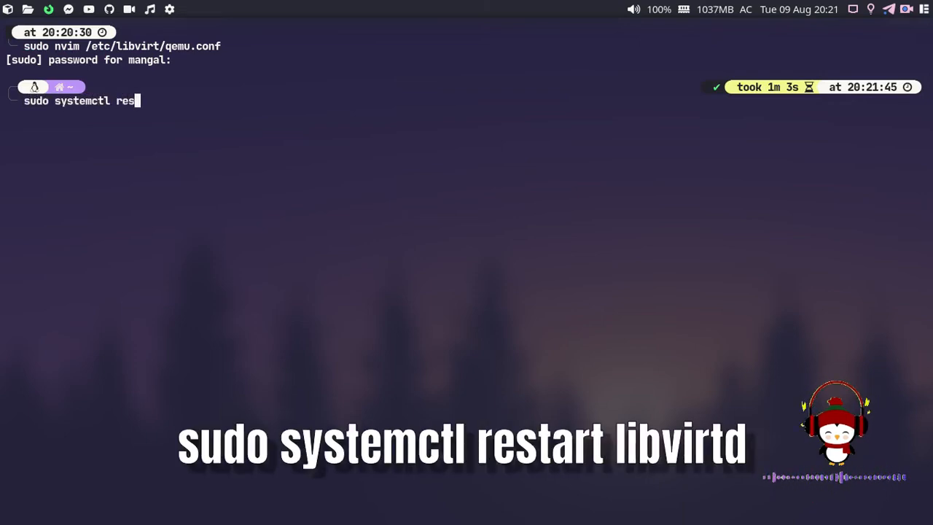
type("tart libvirt")
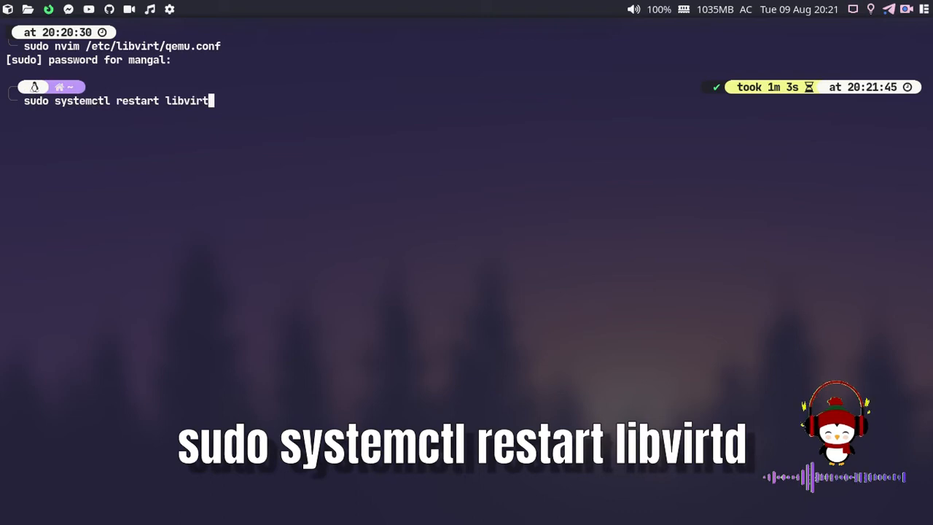
type("exi")
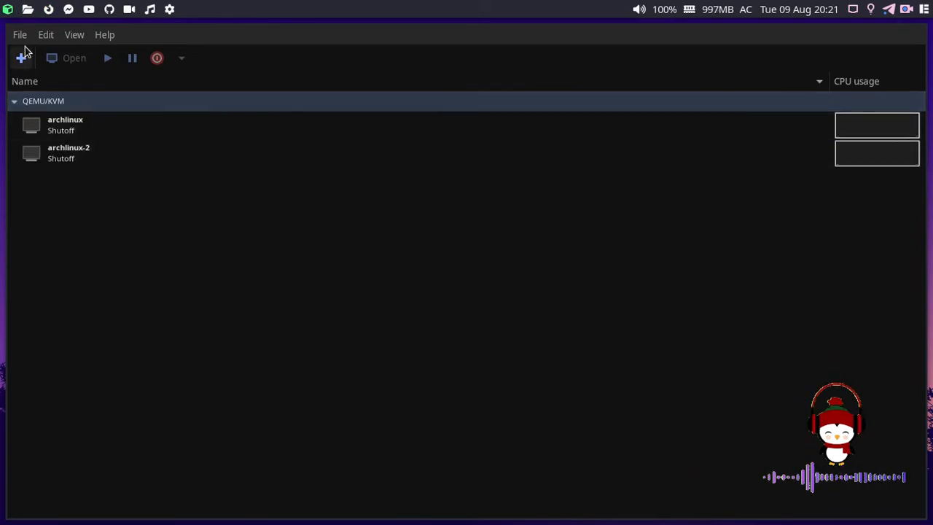
Start a new VM from the Arch Linux ISO in Downloads, keeping default memory and CPUs
left_click(21, 58)
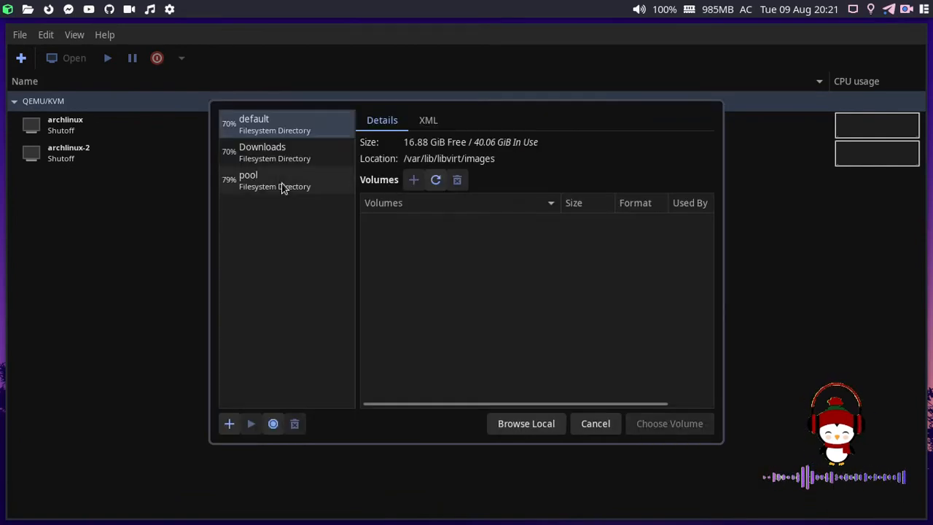
left_click(262, 152)
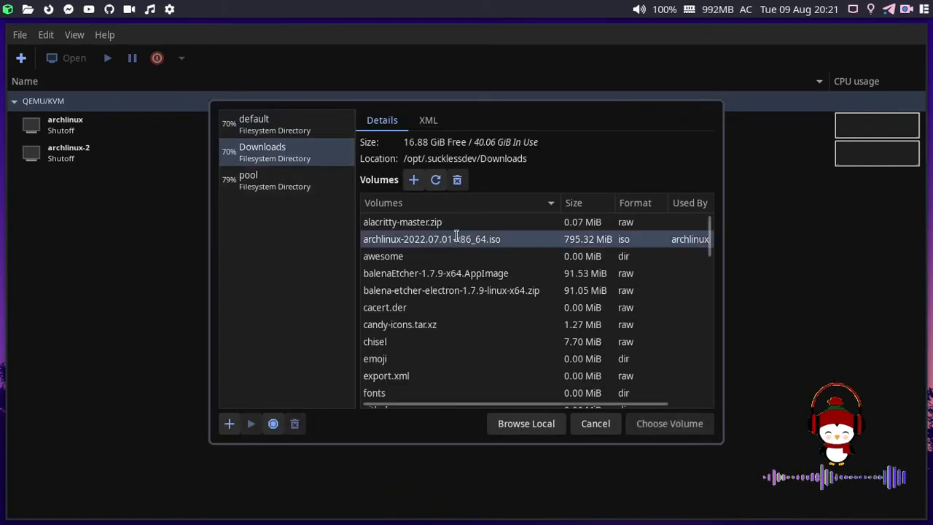
left_click(669, 423)
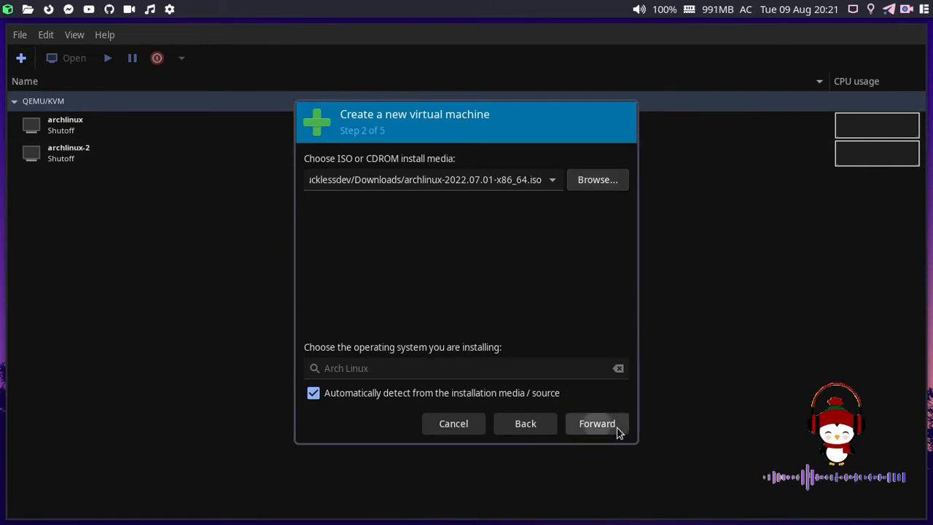
left_click(597, 424)
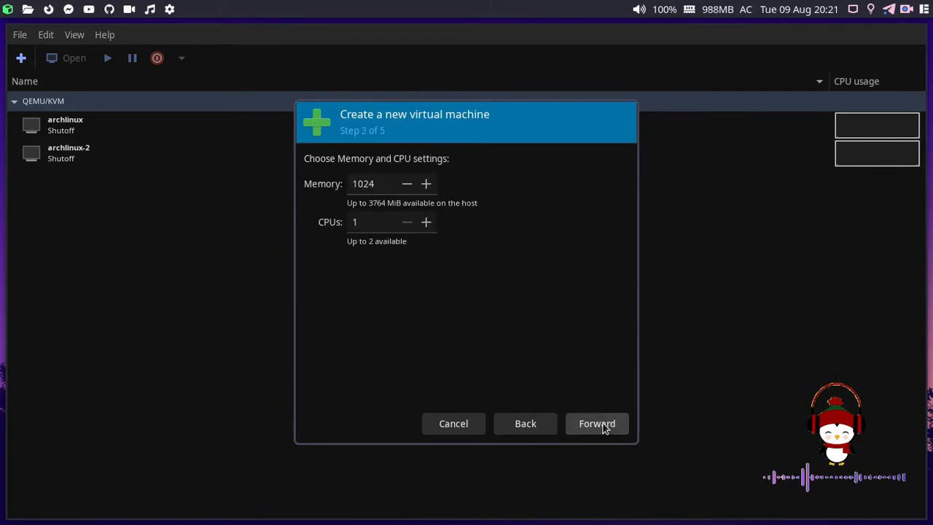
left_click(597, 423)
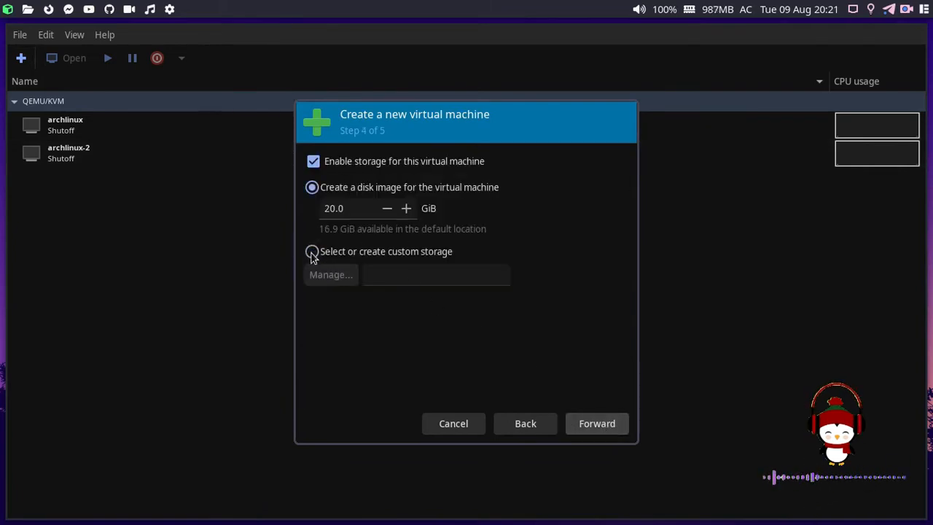
Select custom_volume.qcow2 as custom storage and finish creating archlinux-3
left_click(312, 251)
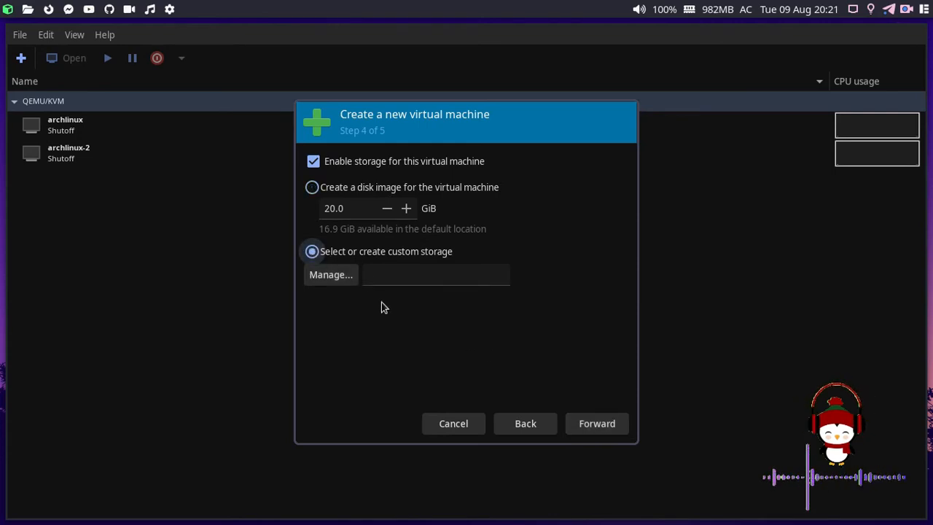
left_click(330, 274)
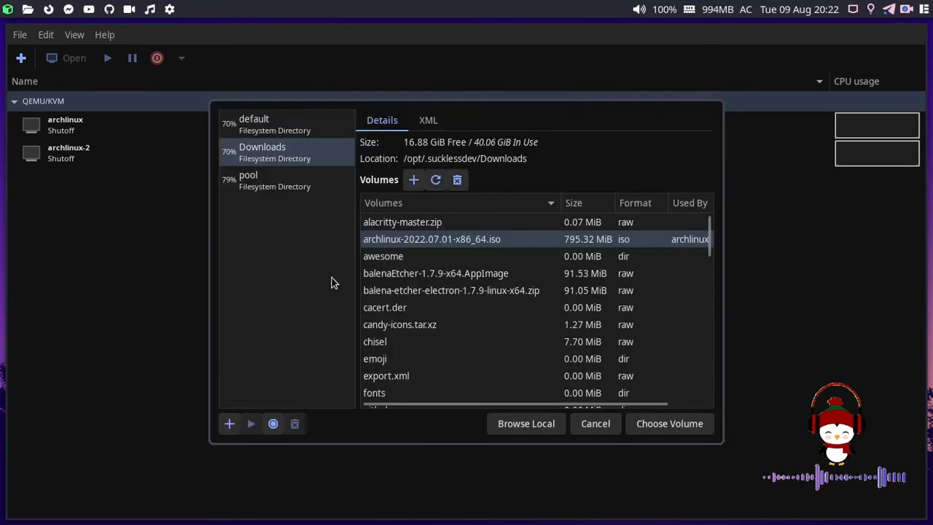
left_click(274, 180)
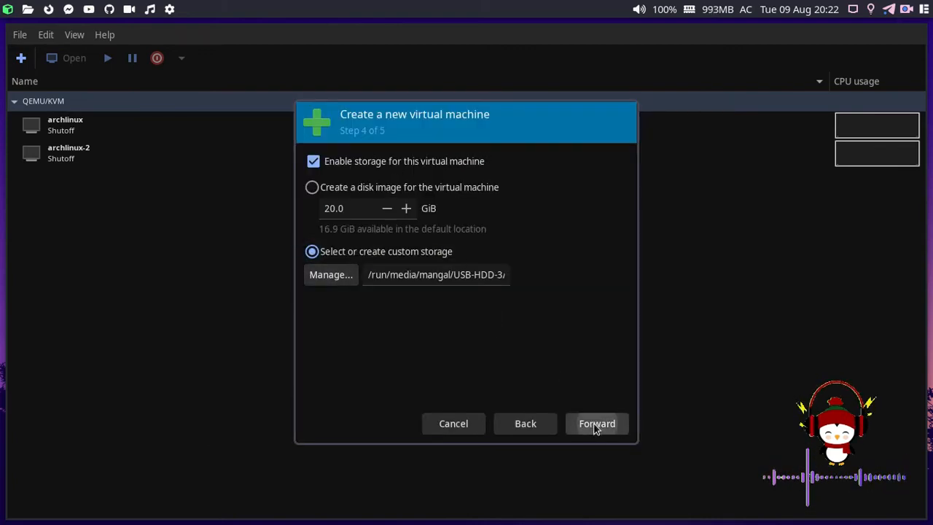
left_click(596, 423)
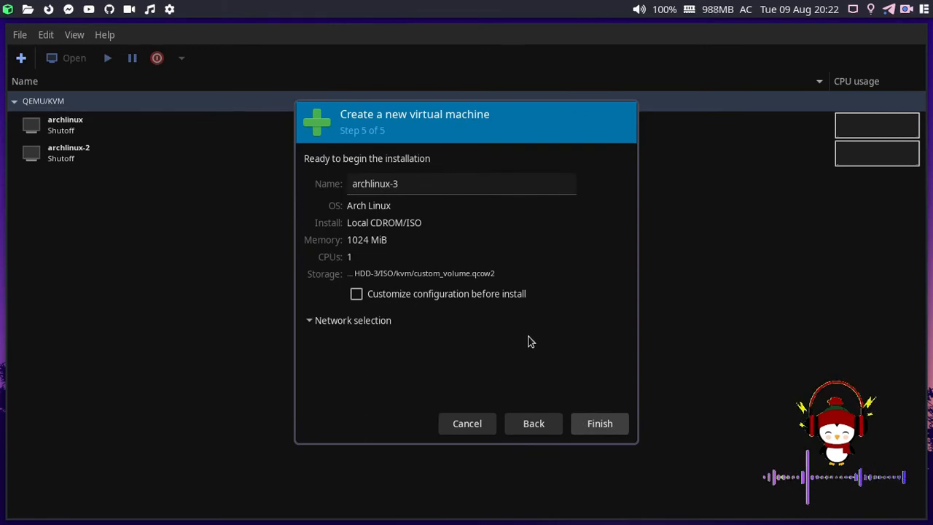
left_click(600, 423)
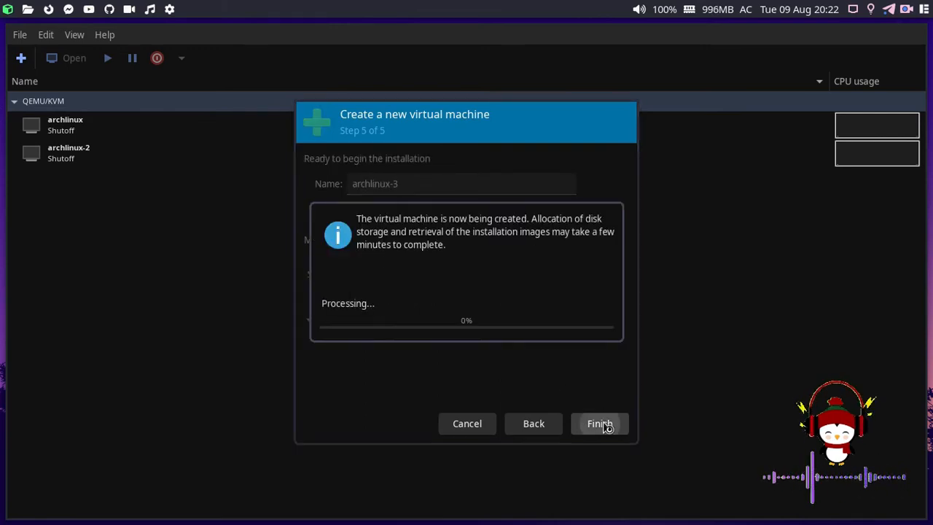
left_click(599, 423)
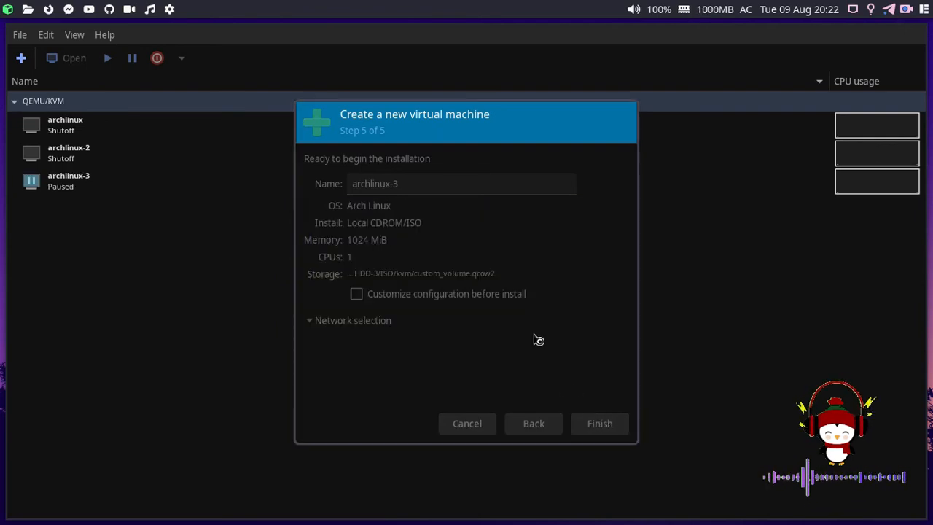
left_click(600, 423)
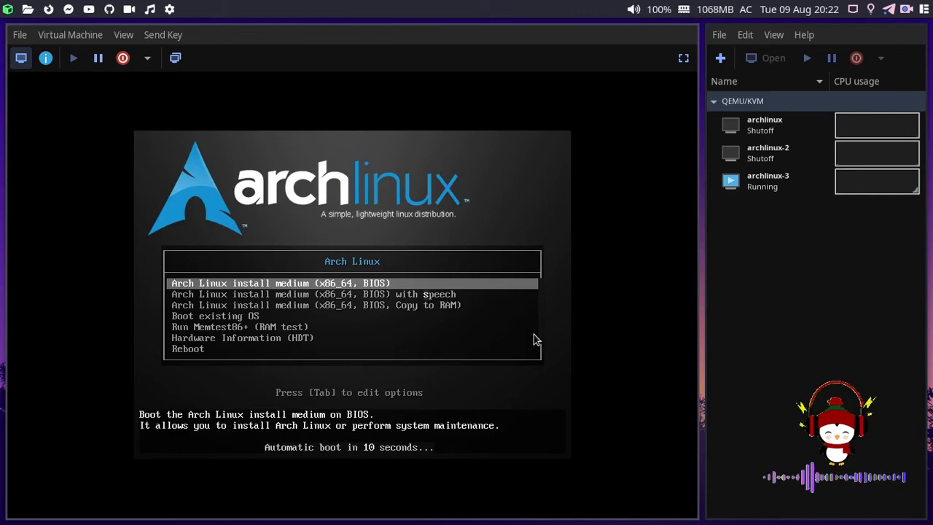
Halt the Arch boot menu countdown in the archlinux-3 console and open the File menu
key("Down")
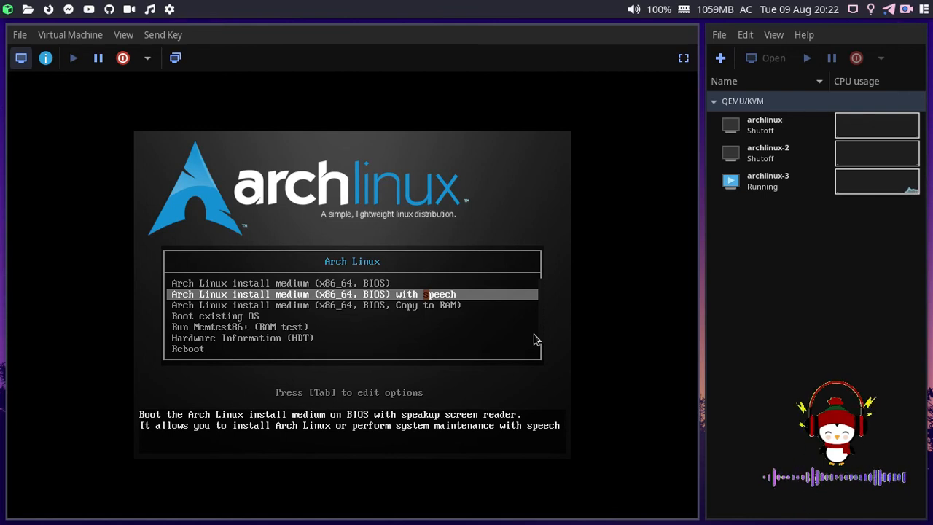
left_click(20, 34)
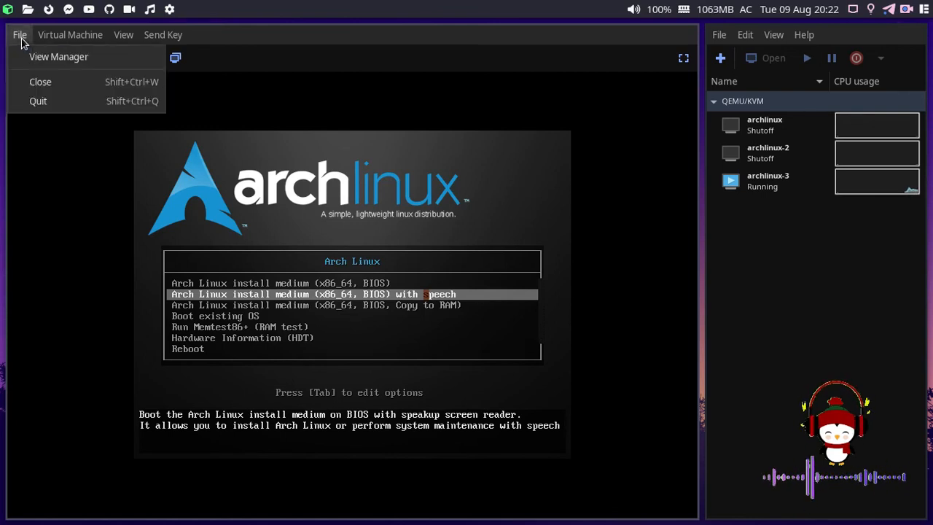